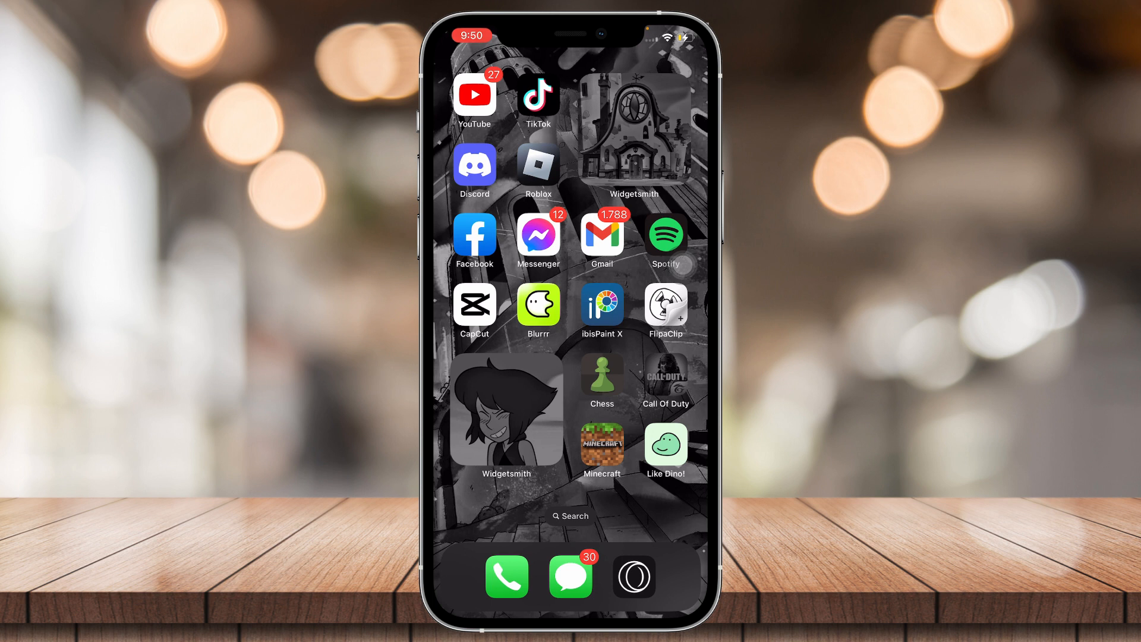
Step: Launch Discord from the home screen to reach the Direct Messages page
left_click(474, 163)
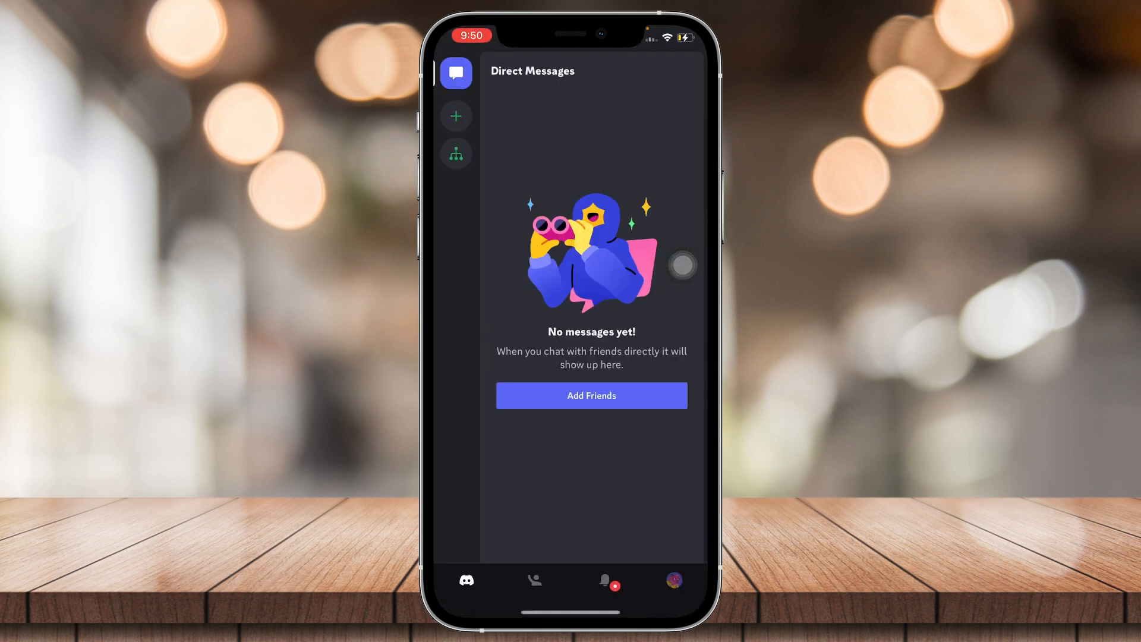
Step: Create a new server from scratch with its default name, skipping the invite screen
left_click(455, 115)
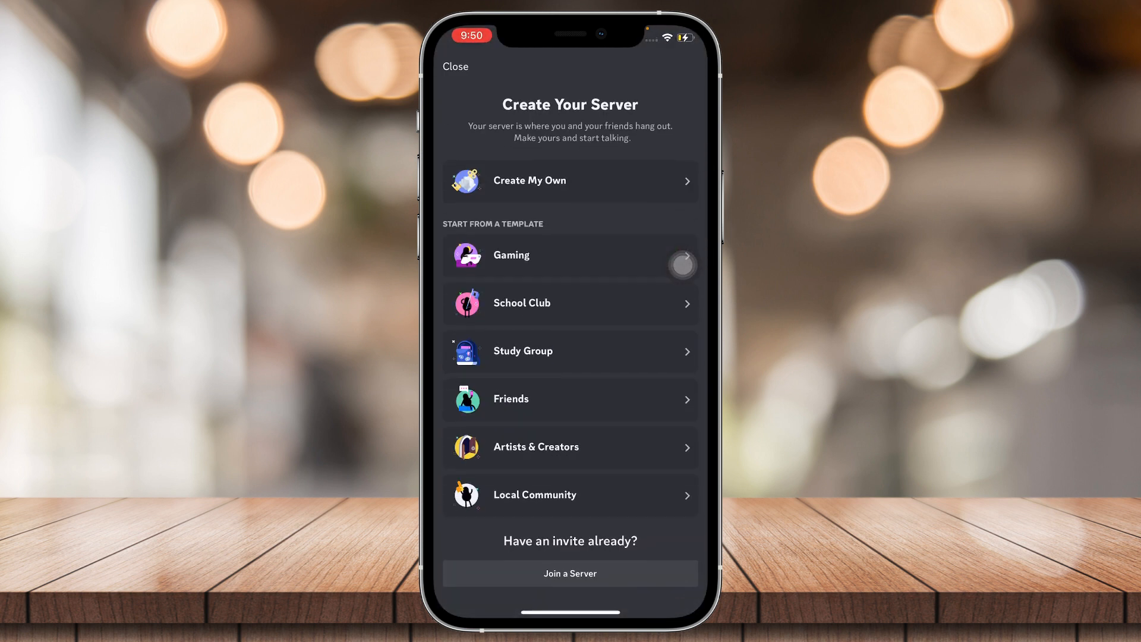
left_click(570, 255)
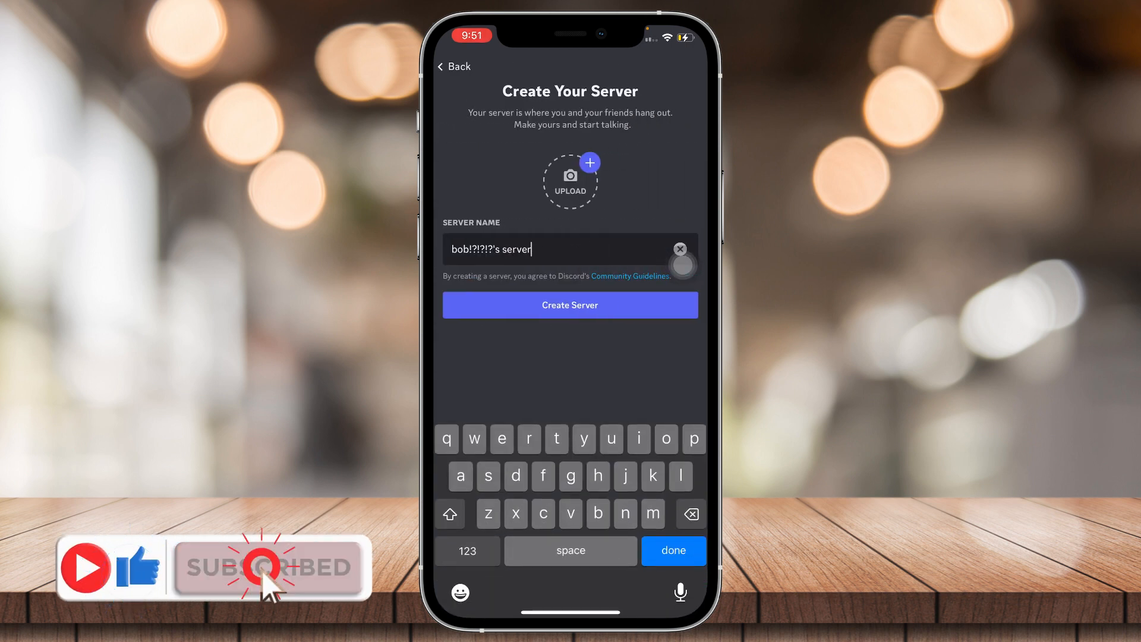
left_click(569, 305)
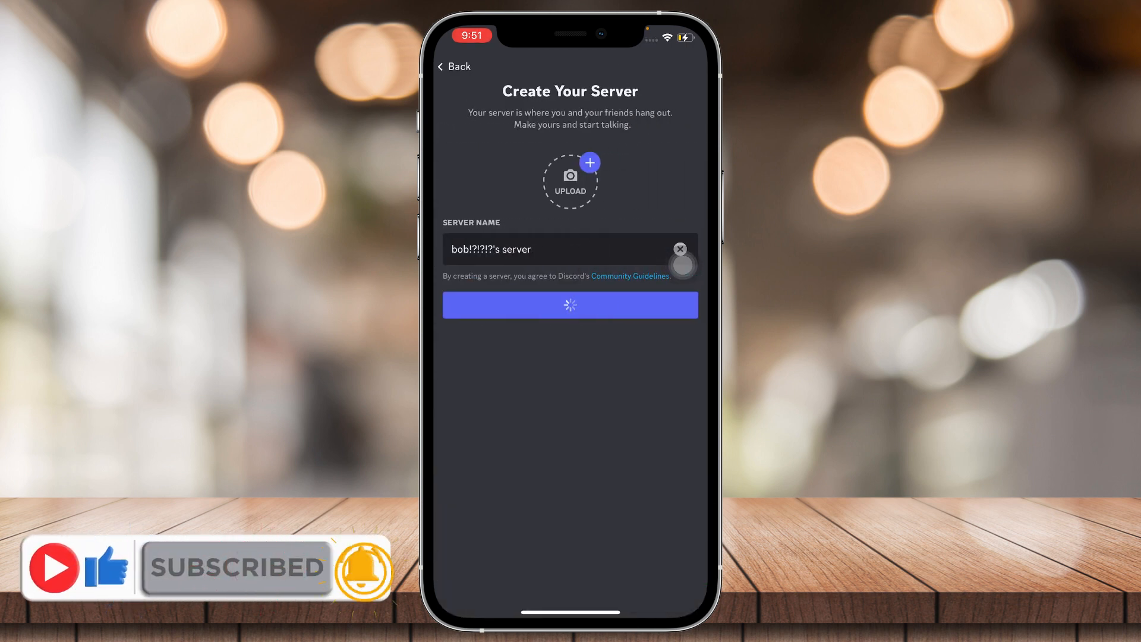
left_click(569, 305)
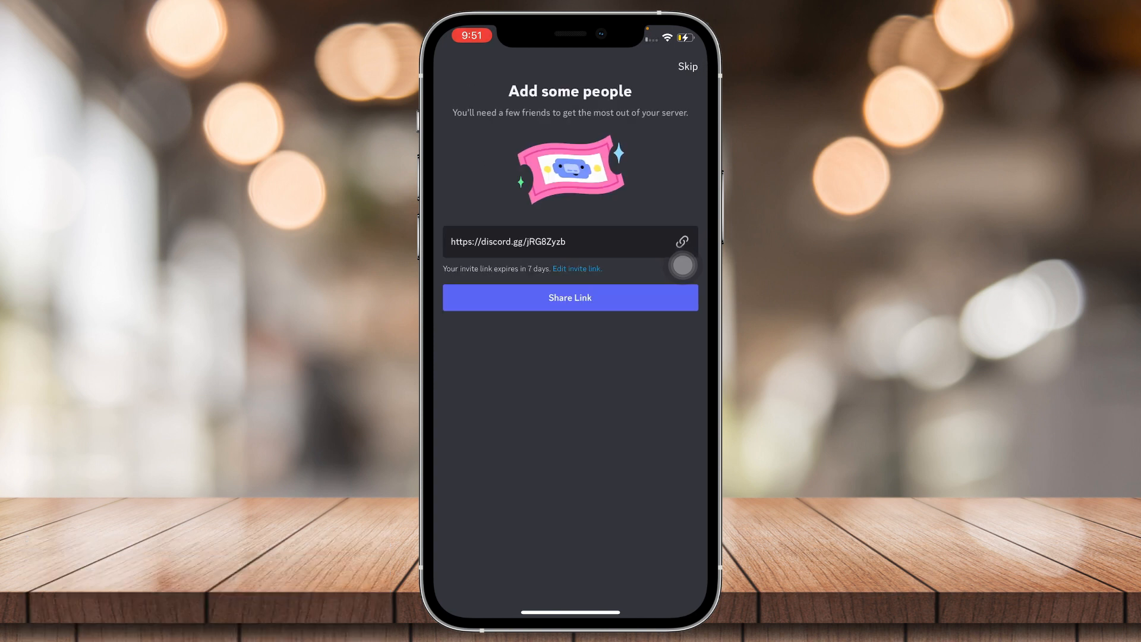
left_click(686, 66)
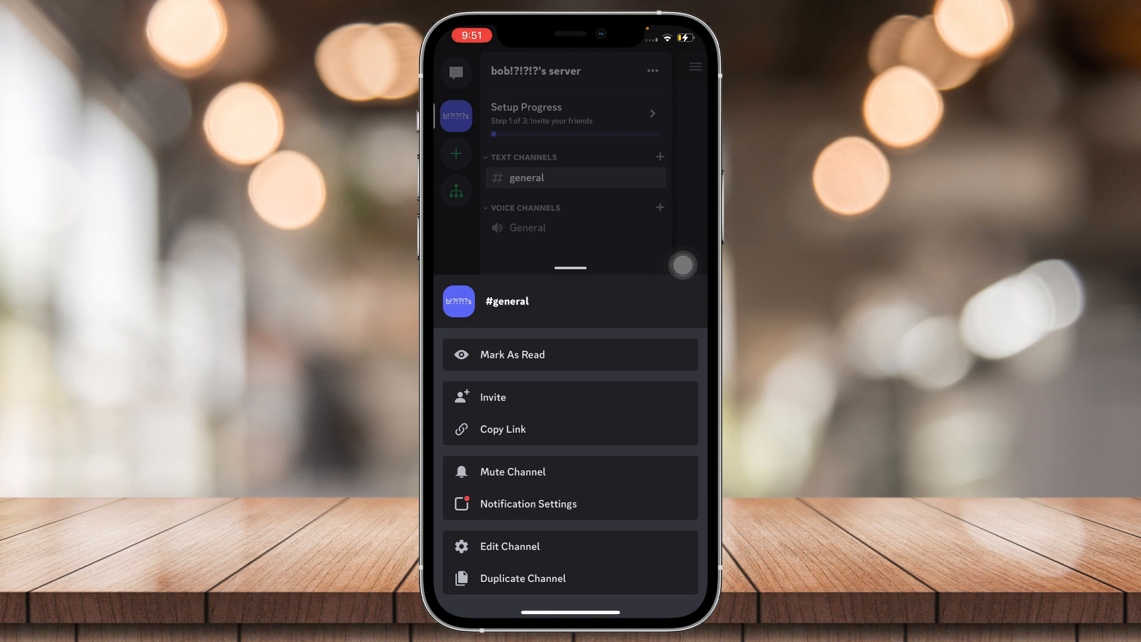
Step: Open Edit Channel for #general and go to its Channel Permissions in Advanced View
left_click(510, 545)
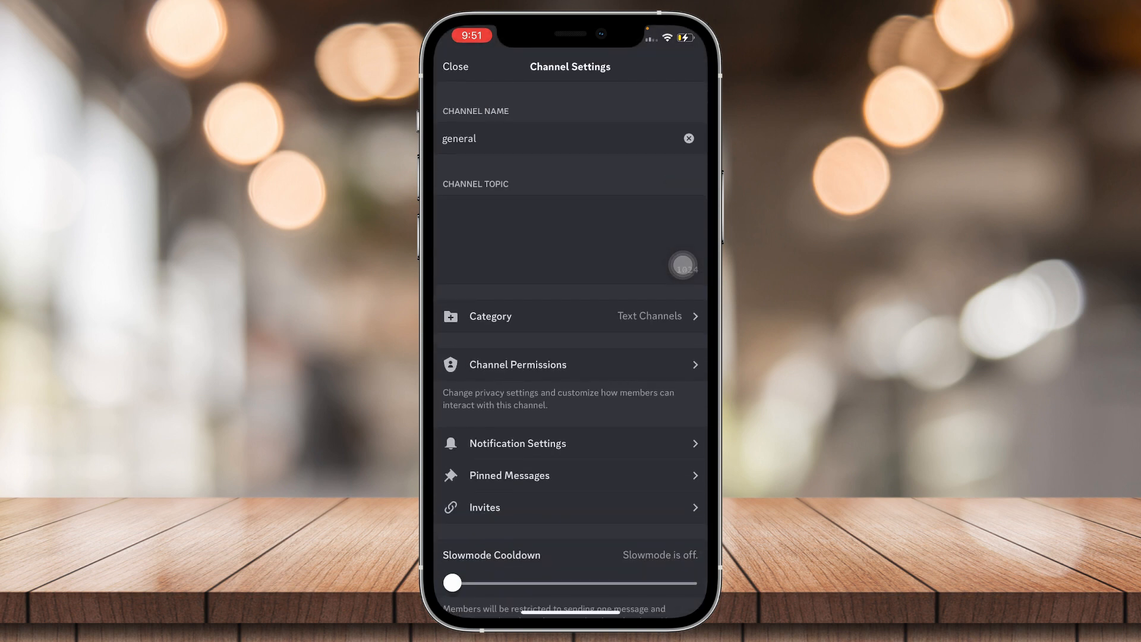
left_click(517, 364)
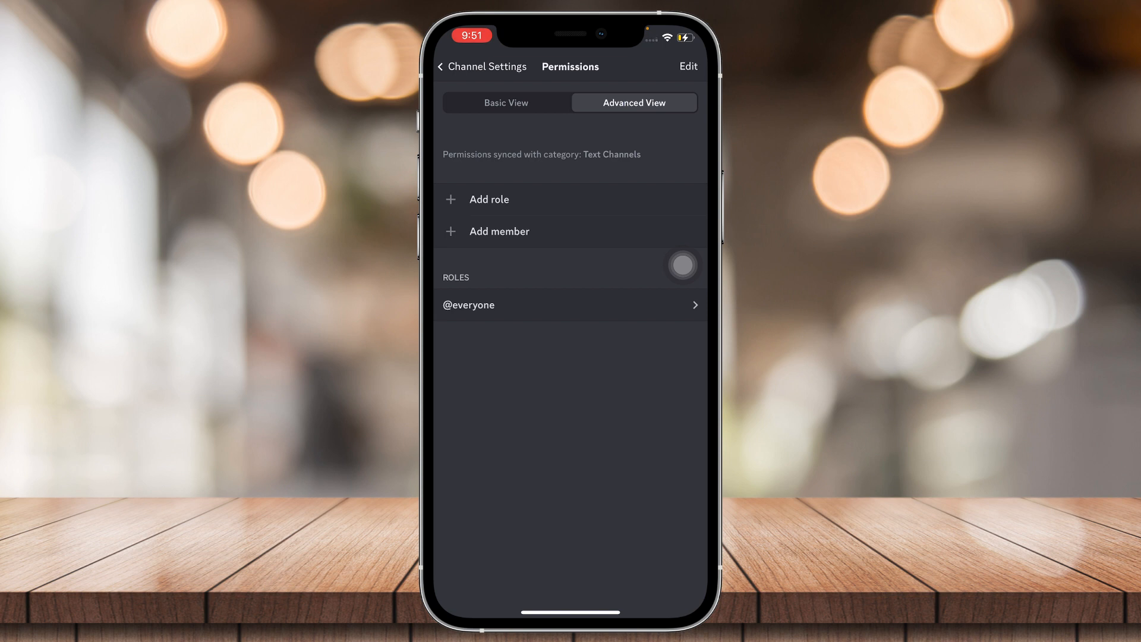
left_click(489, 199)
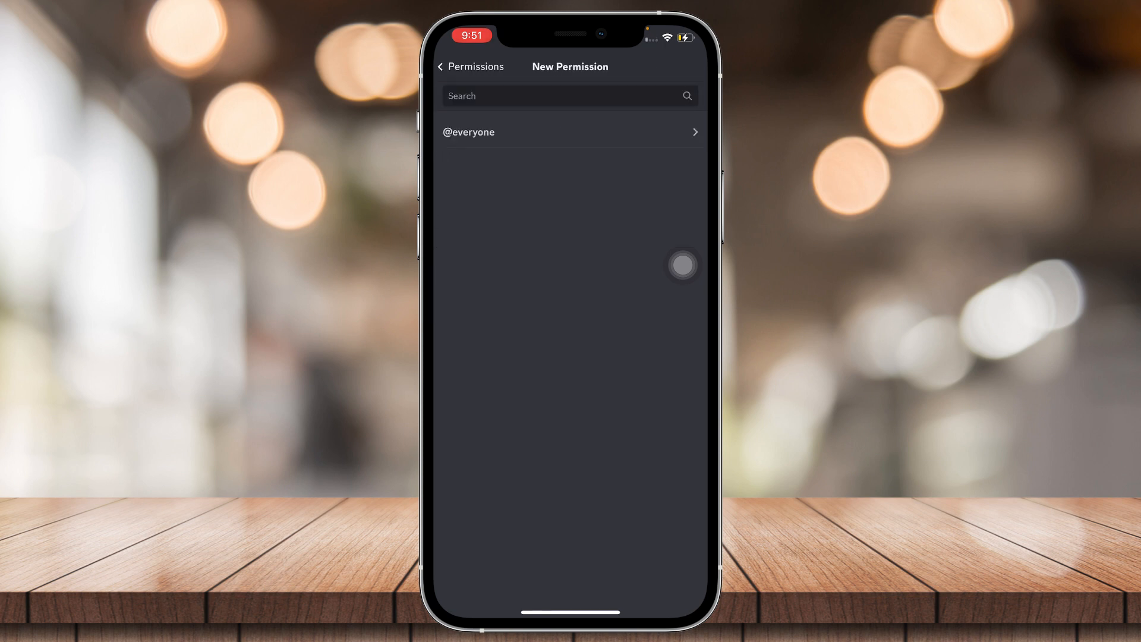
left_click(448, 66)
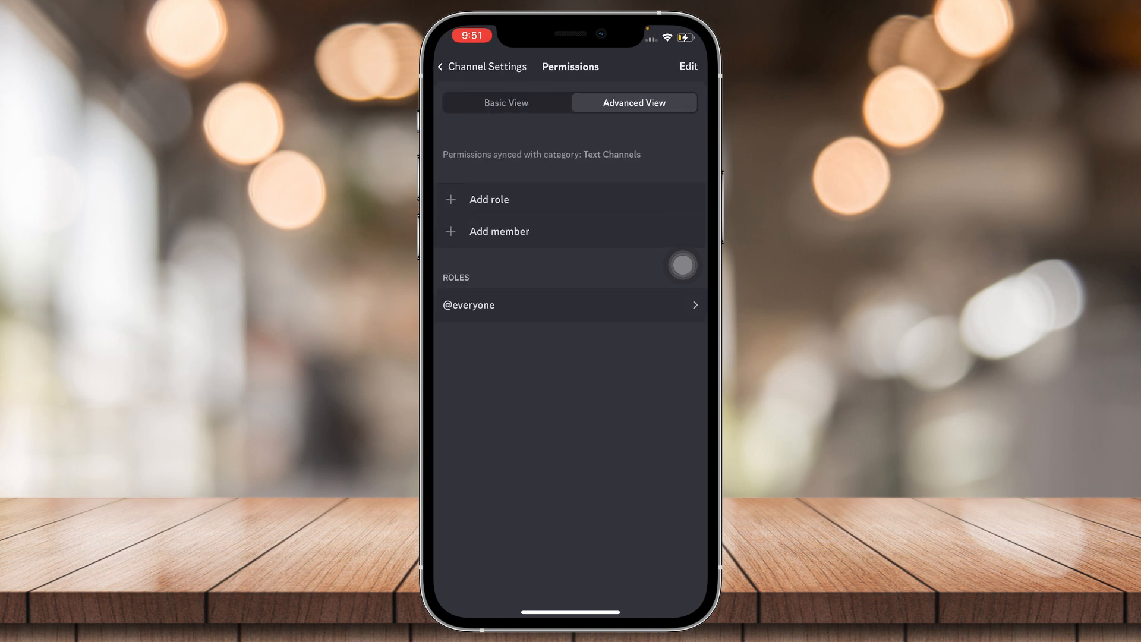
mouse_move(666, 246)
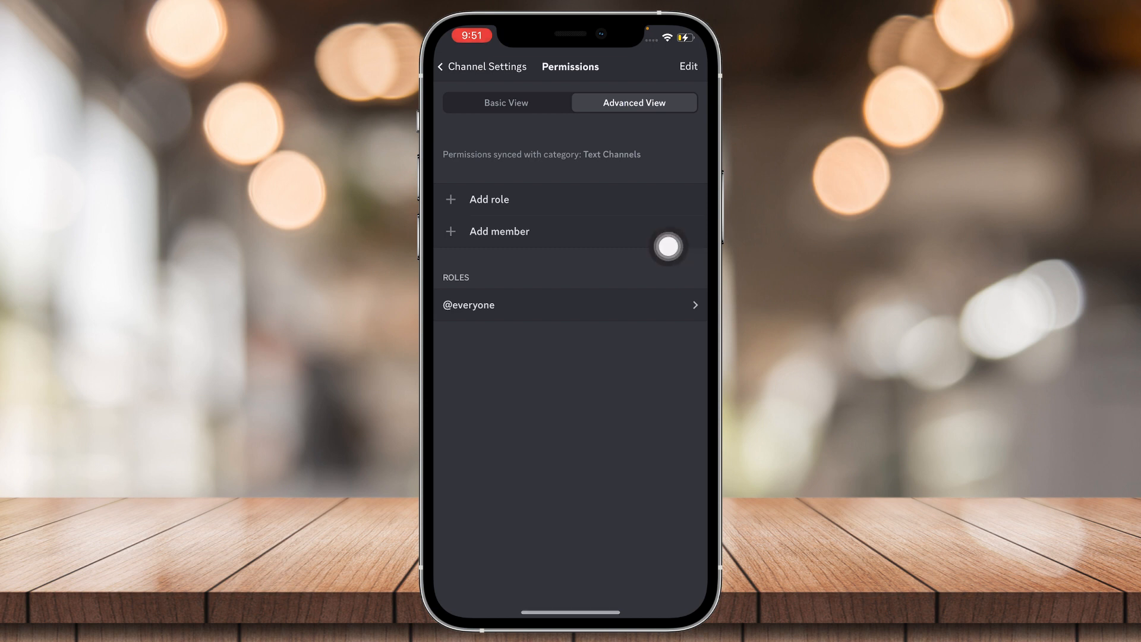
mouse_move(682, 277)
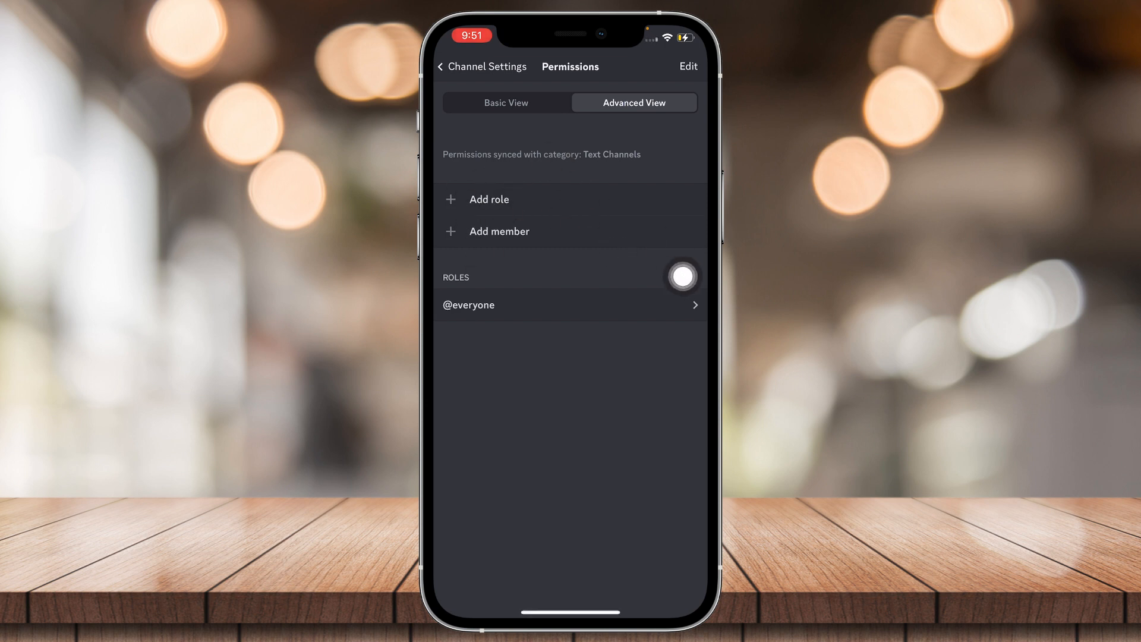